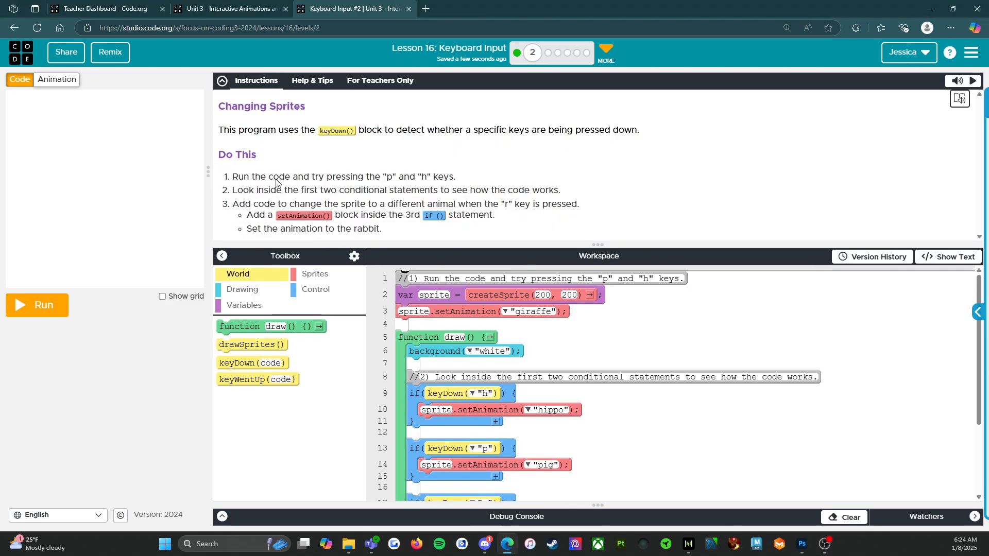
{"action": "mouse_move", "coordinate": [446, 193]}
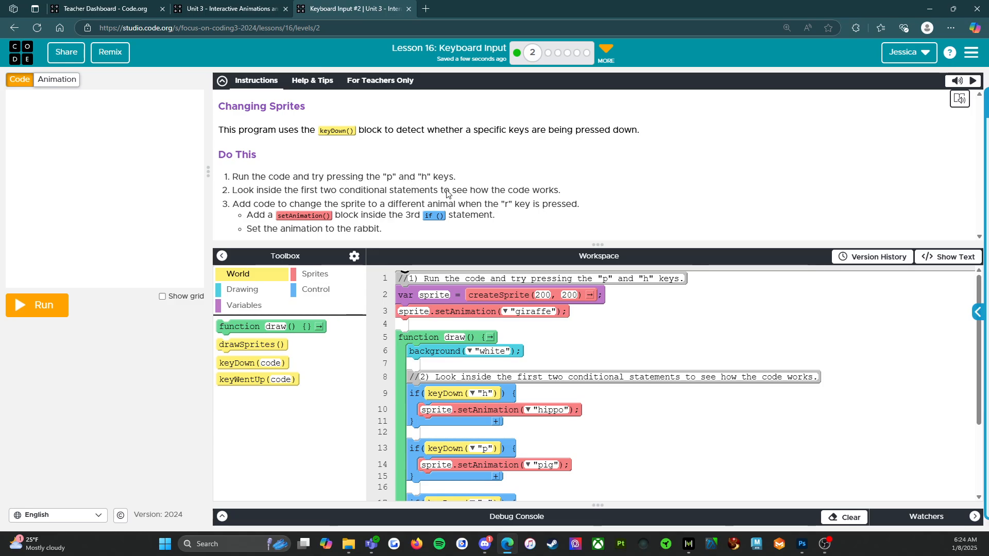
{"action": "mouse_move", "coordinate": [353, 196]}
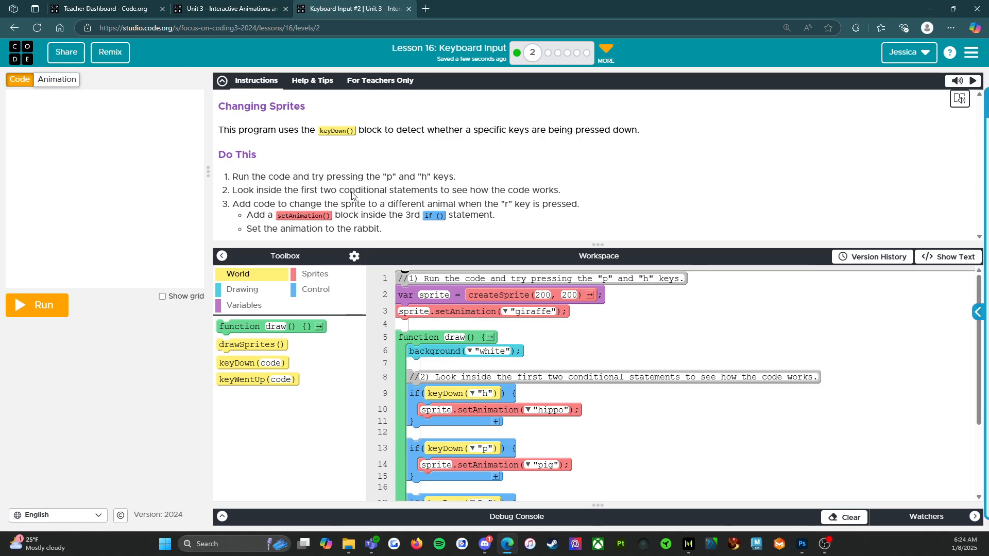
{"action": "mouse_move", "coordinate": [533, 200]}
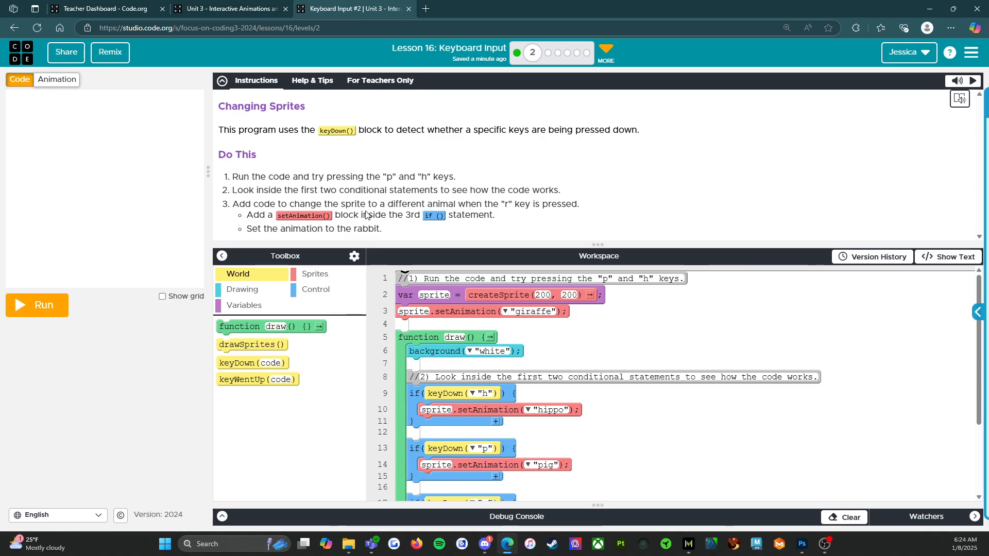
{"action": "mouse_move", "coordinate": [556, 215]}
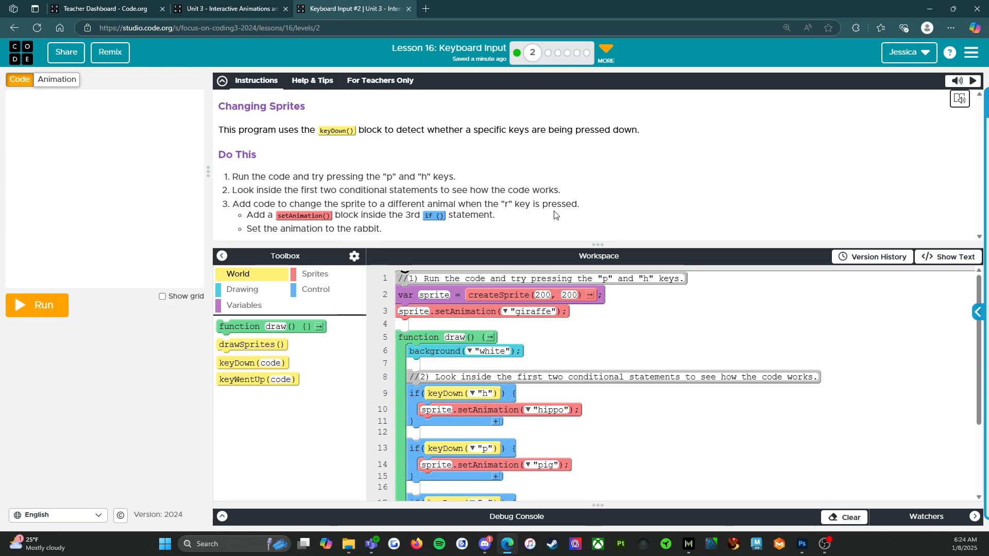
{"action": "mouse_move", "coordinate": [363, 228]}
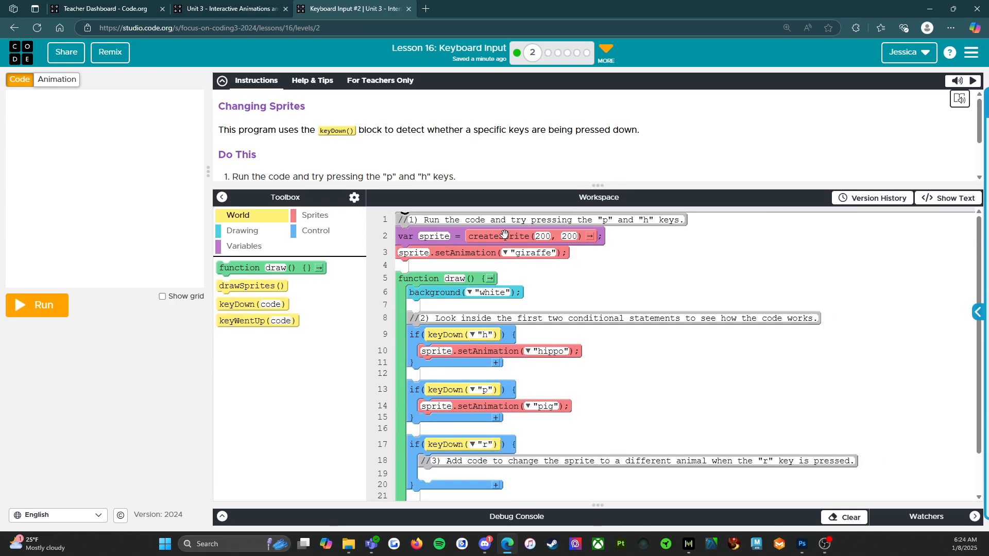
{"action": "mouse_move", "coordinate": [42, 314]}
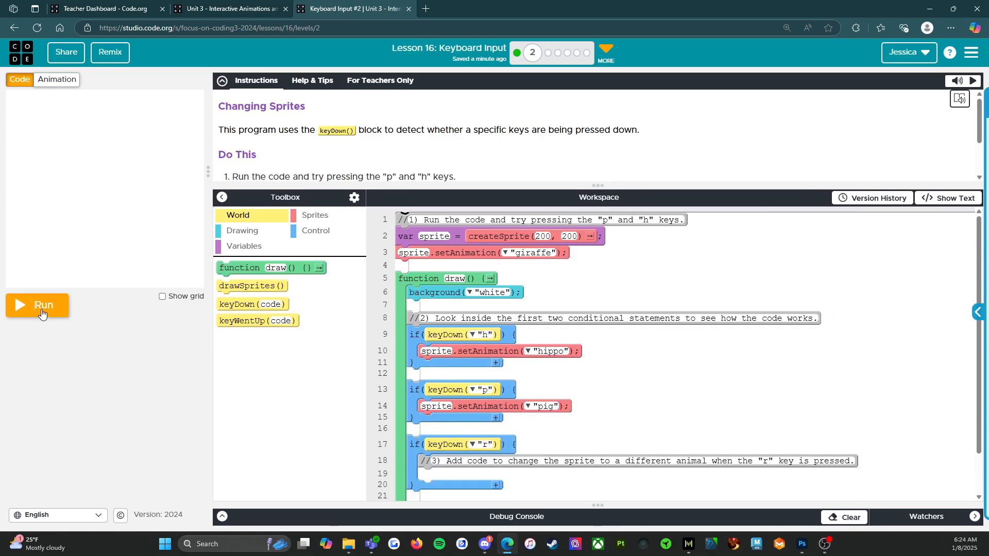
- Run the starter program and press p, h, p to switch between pig and hippo
{"action": "left_click", "coordinate": [41, 306]}
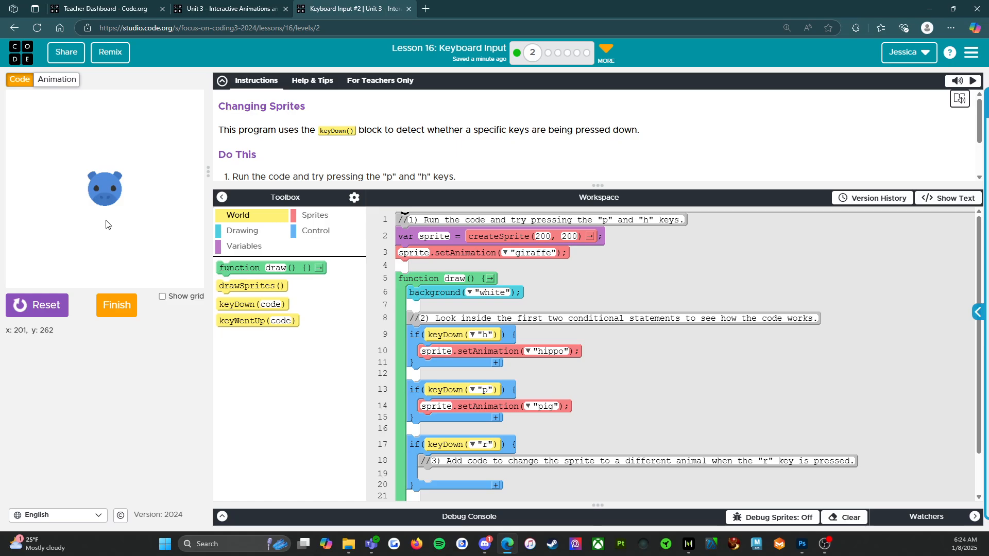
{"action": "key", "text": "p"}
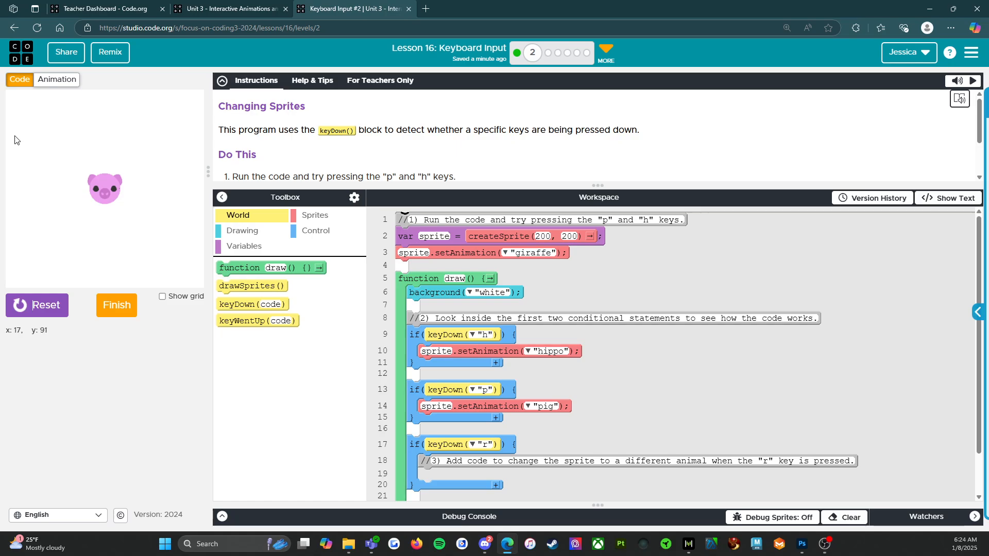
{"action": "key", "text": "h"}
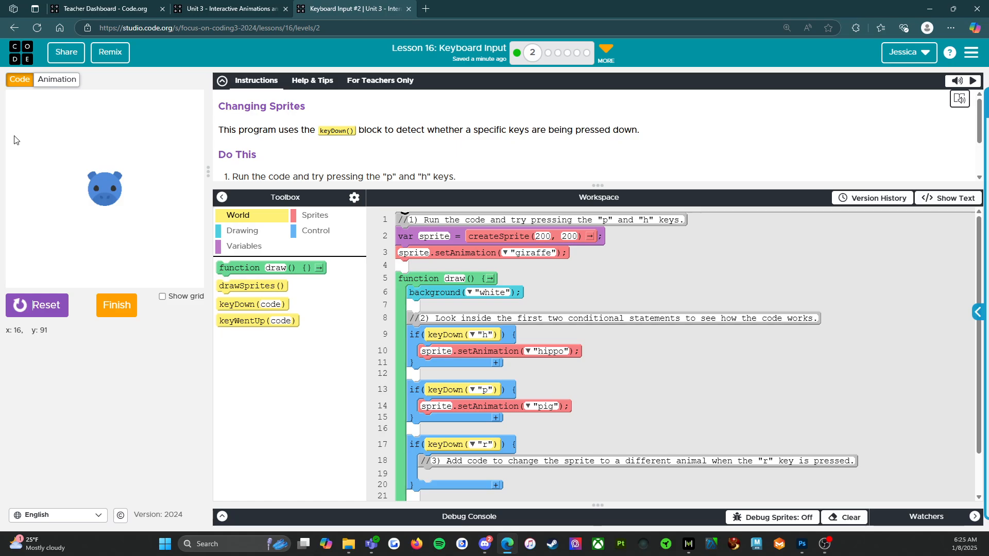
{"action": "key", "text": "p"}
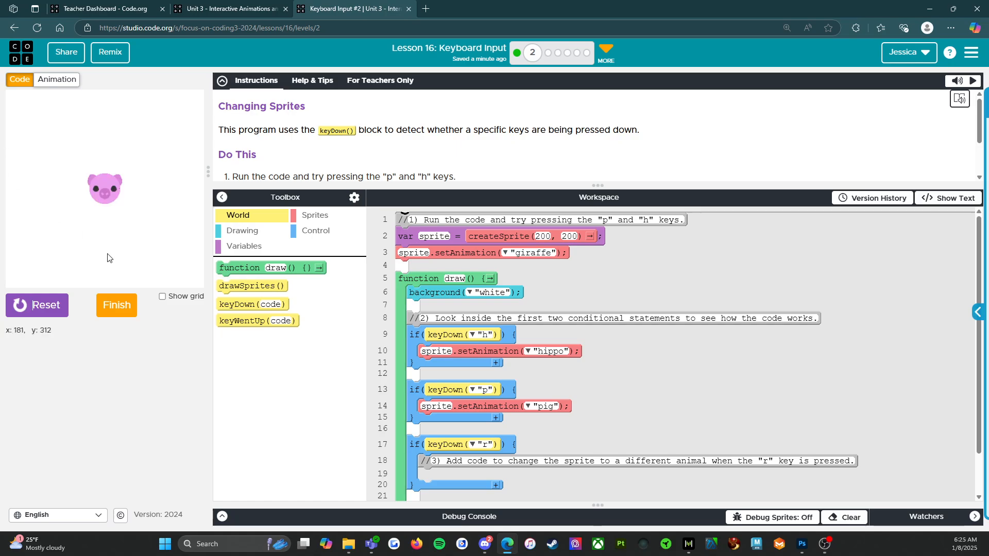
{"action": "mouse_move", "coordinate": [242, 257]}
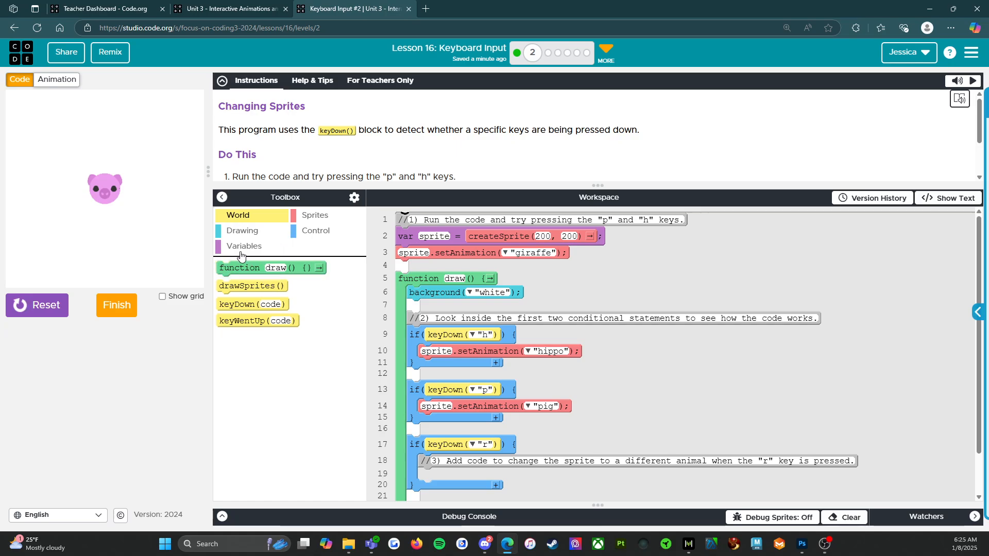
{"action": "mouse_move", "coordinate": [318, 379]}
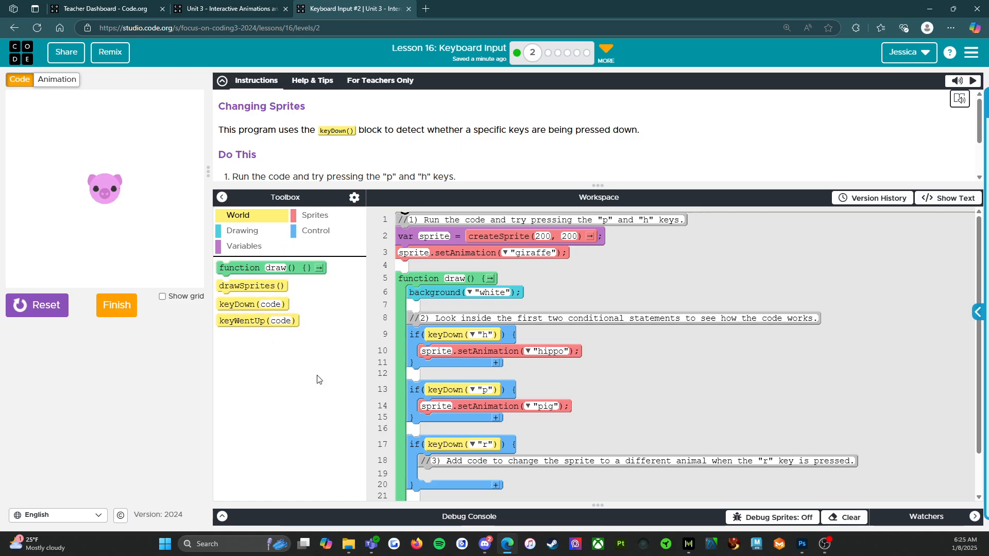
- Add sprite.setAnimation from the Sprites category to the r conditional and open its animation dropdown
{"action": "left_click", "coordinate": [314, 215]}
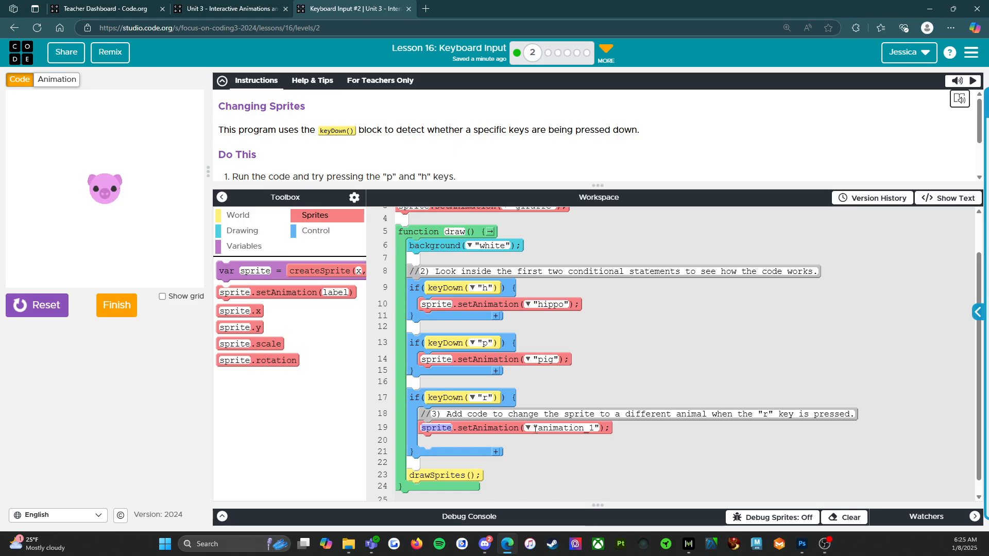
{"action": "left_click", "coordinate": [528, 428]}
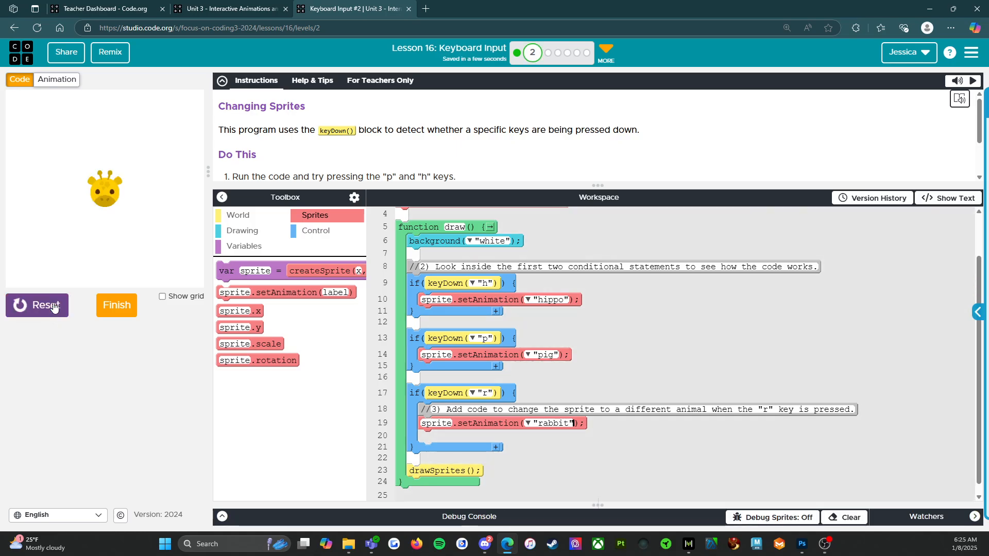
- Run the updated program to test the rabbit animation on the r key
{"action": "left_click", "coordinate": [37, 306]}
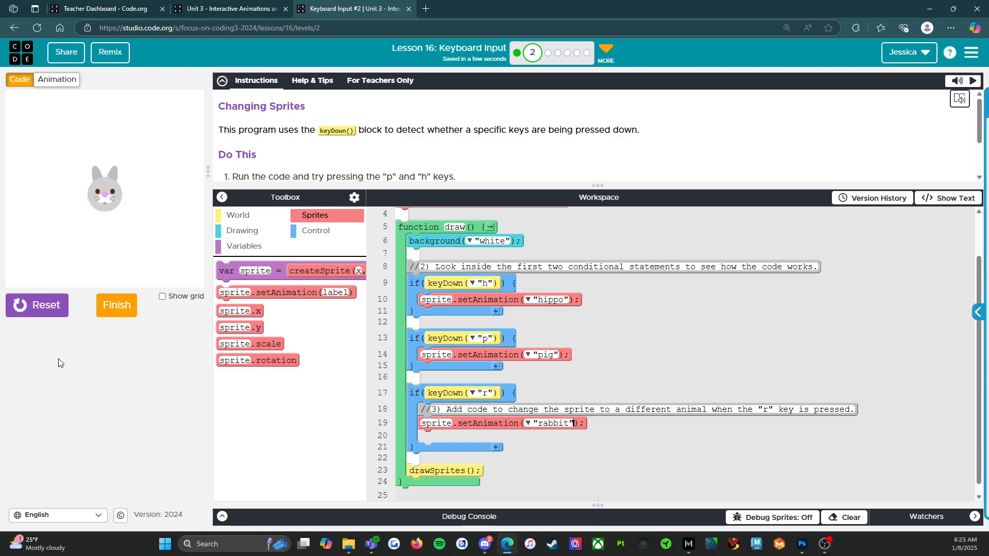
{"action": "mouse_move", "coordinate": [613, 196]}
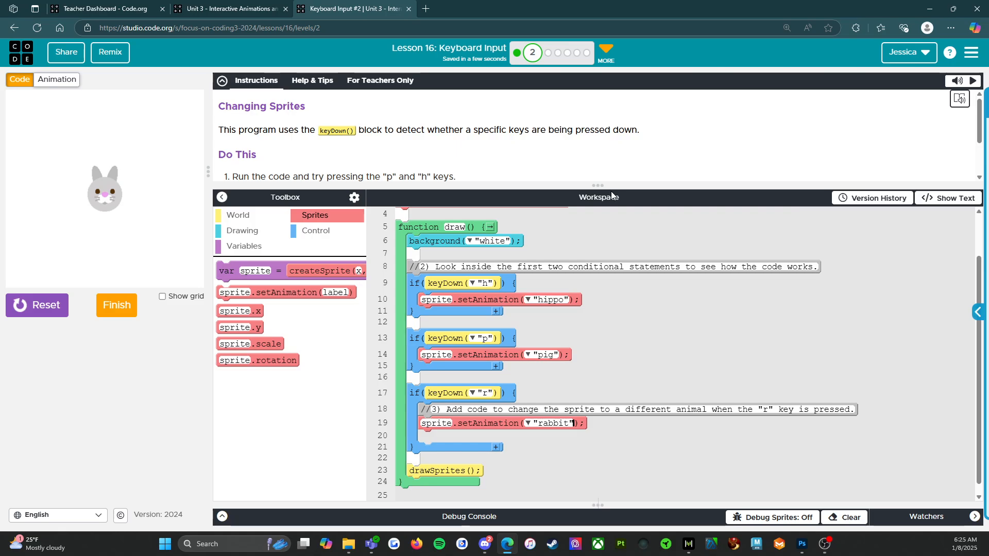